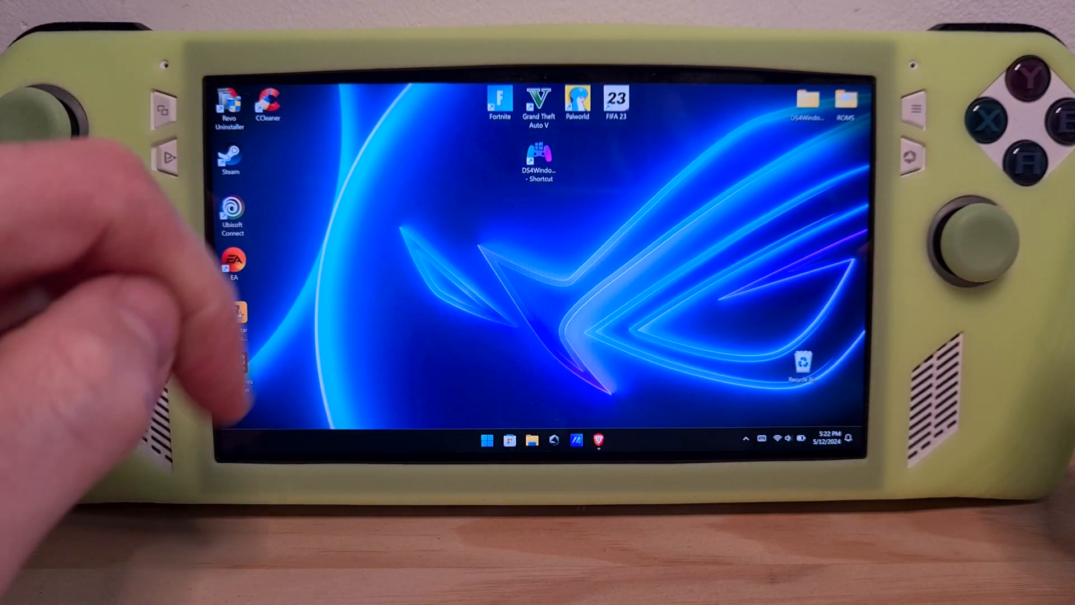
# - Show This PC in File Explorer listing OS (C:) and the 29.7 GB SDHC (D:) card
pyautogui.click(531, 439)
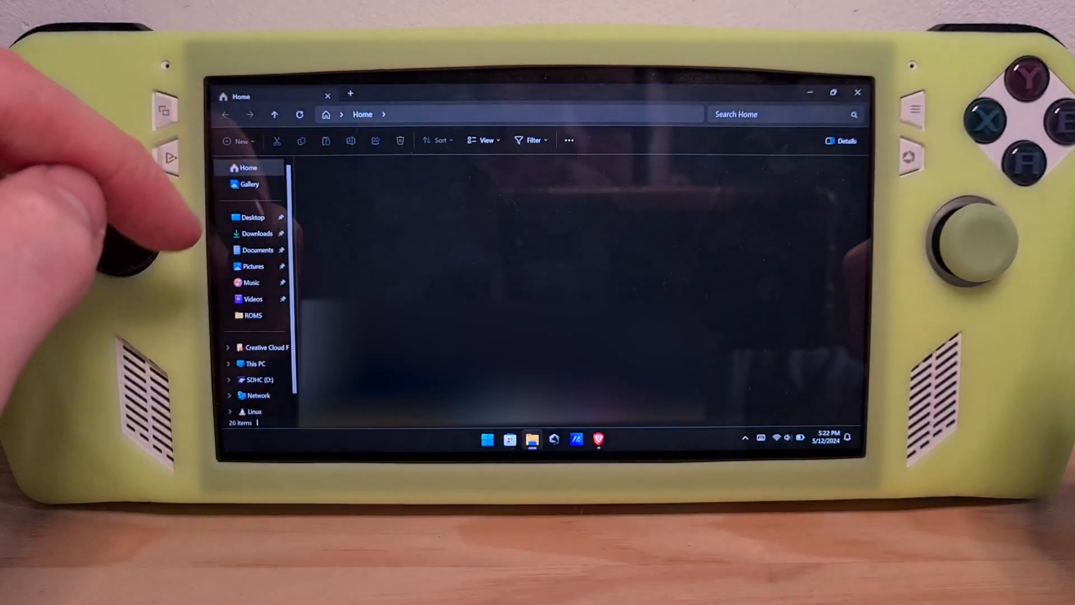
pyautogui.click(254, 363)
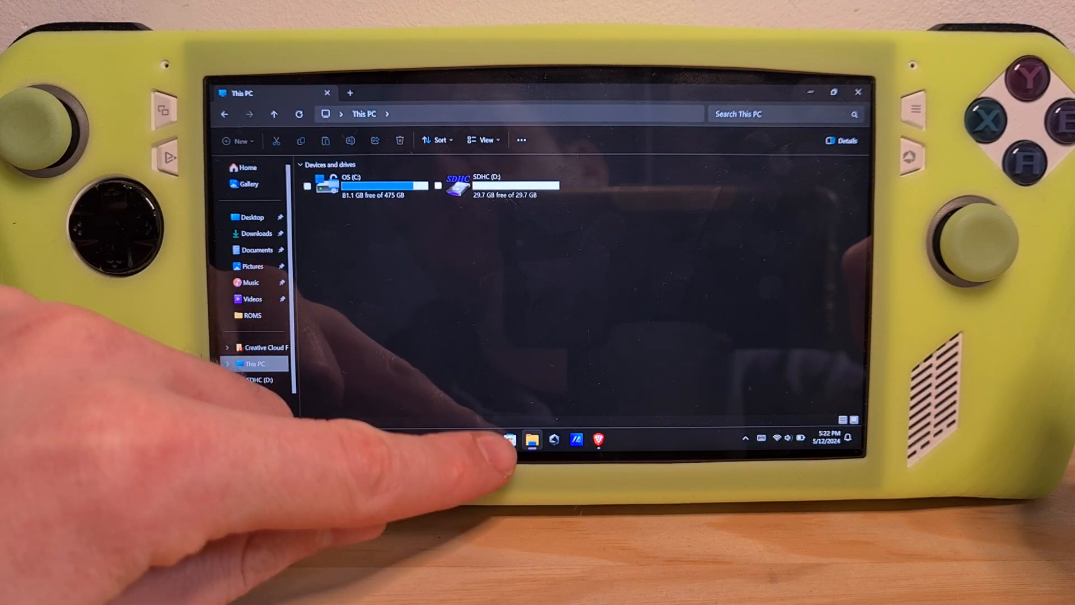
pyautogui.click(487, 439)
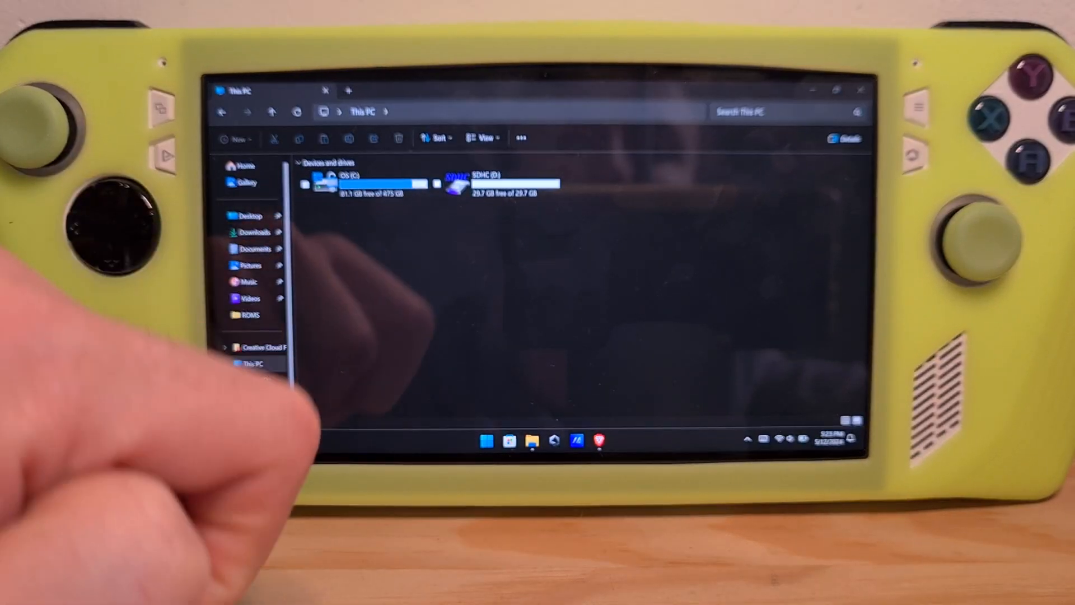
pyautogui.click(256, 363)
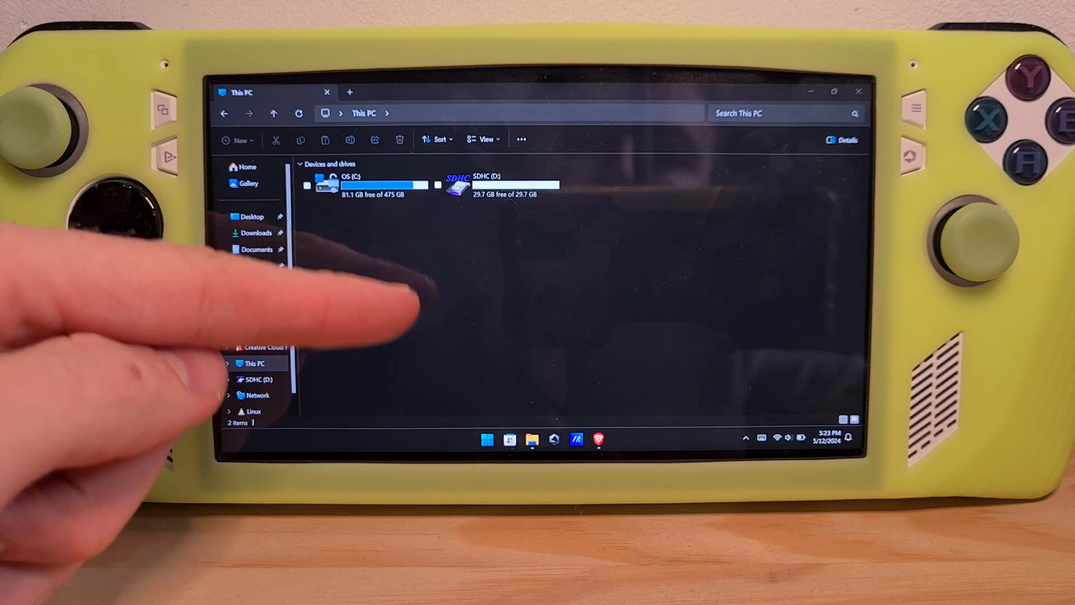
pyautogui.scroll(-3)
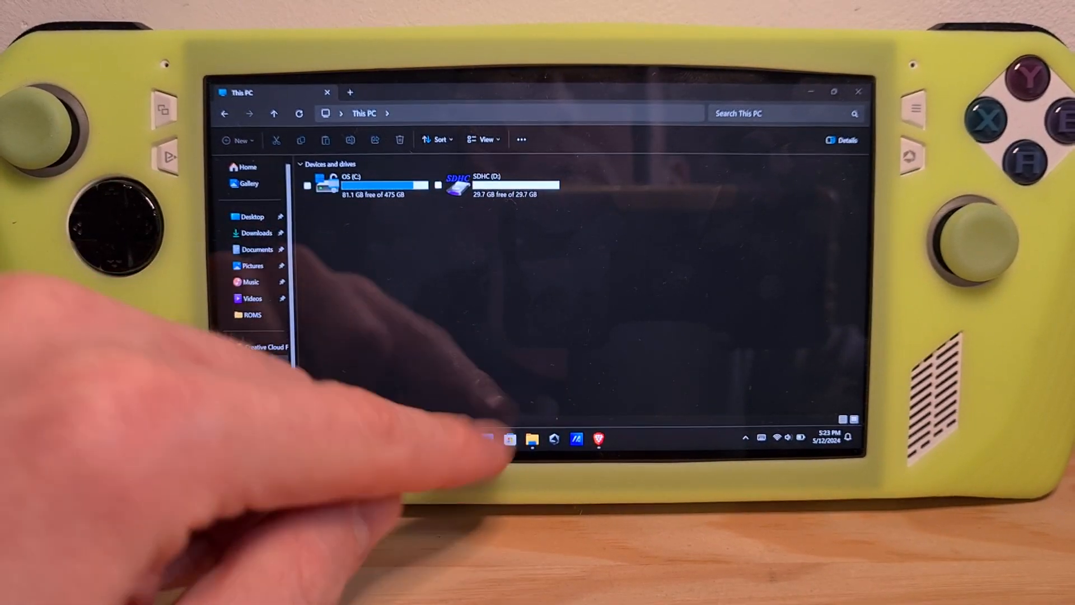
# - Launch Device Manager from a Start search for 'device Manager'
pyautogui.click(487, 439)
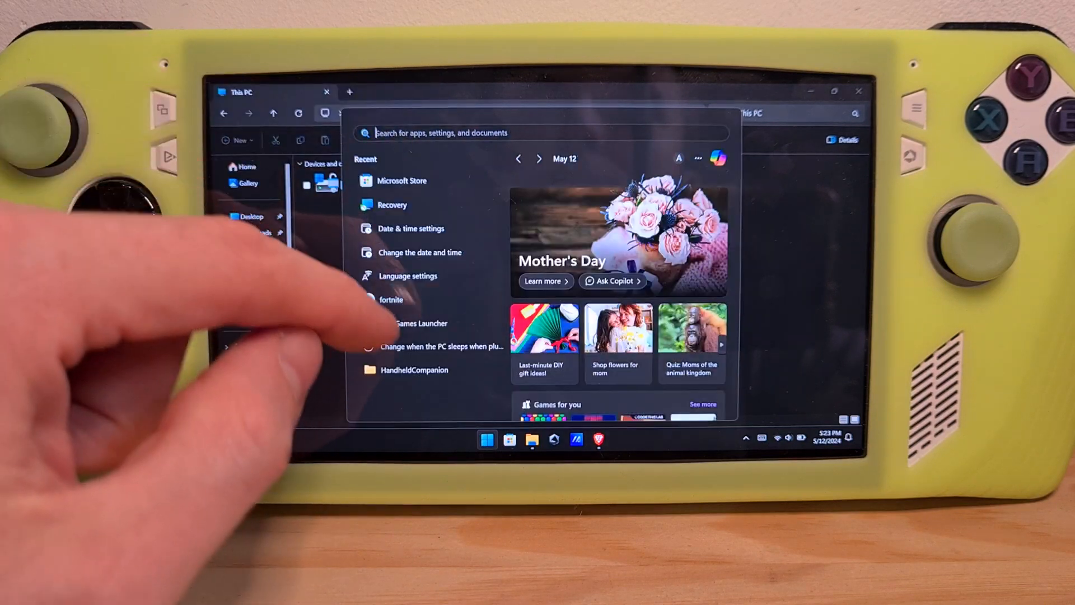
pyautogui.write('device Manager')
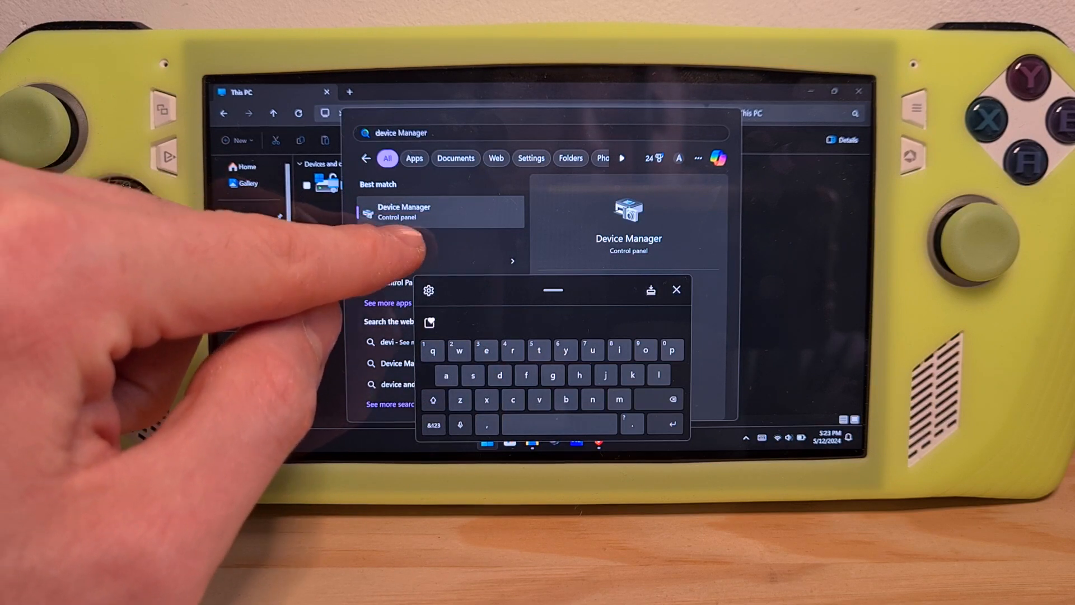
pyautogui.click(404, 211)
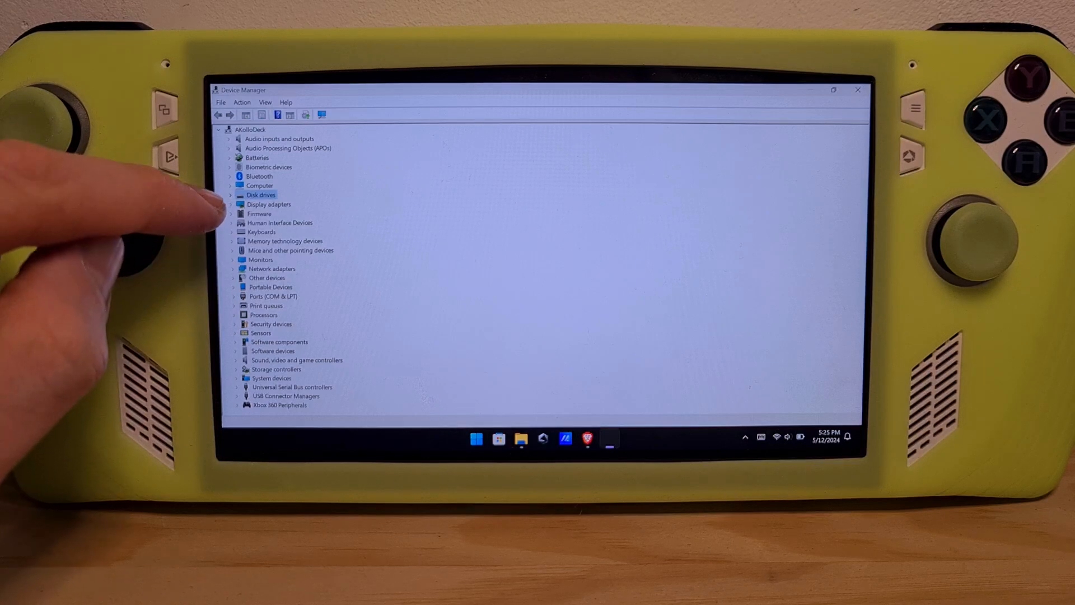
# - Run an automatic driver search on the SDHC card under Disk drives, confirming best drivers already installed
pyautogui.click(230, 195)
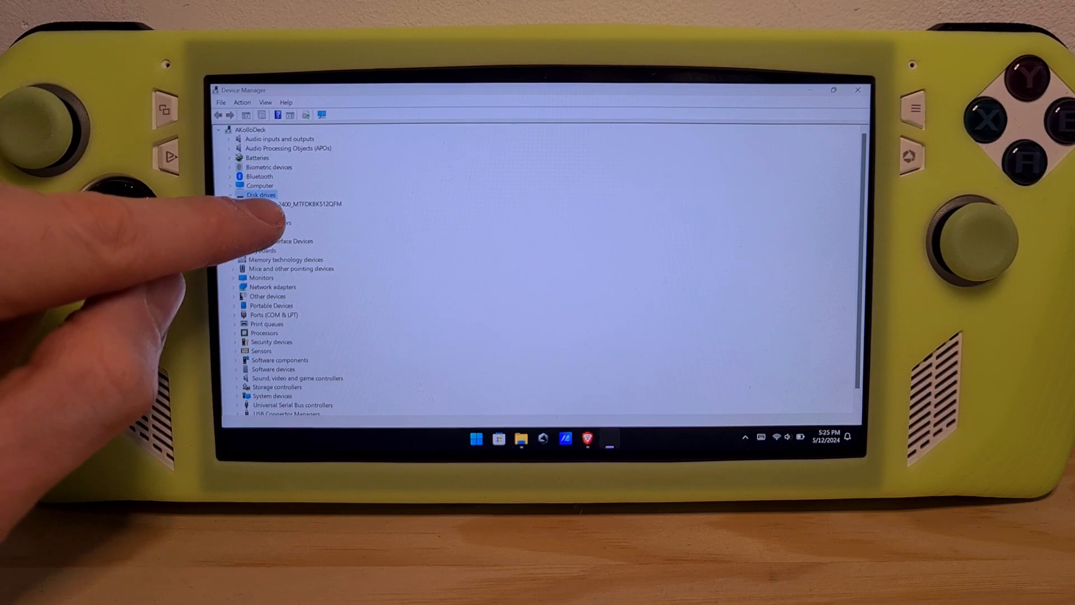
pyautogui.rightClick(298, 204)
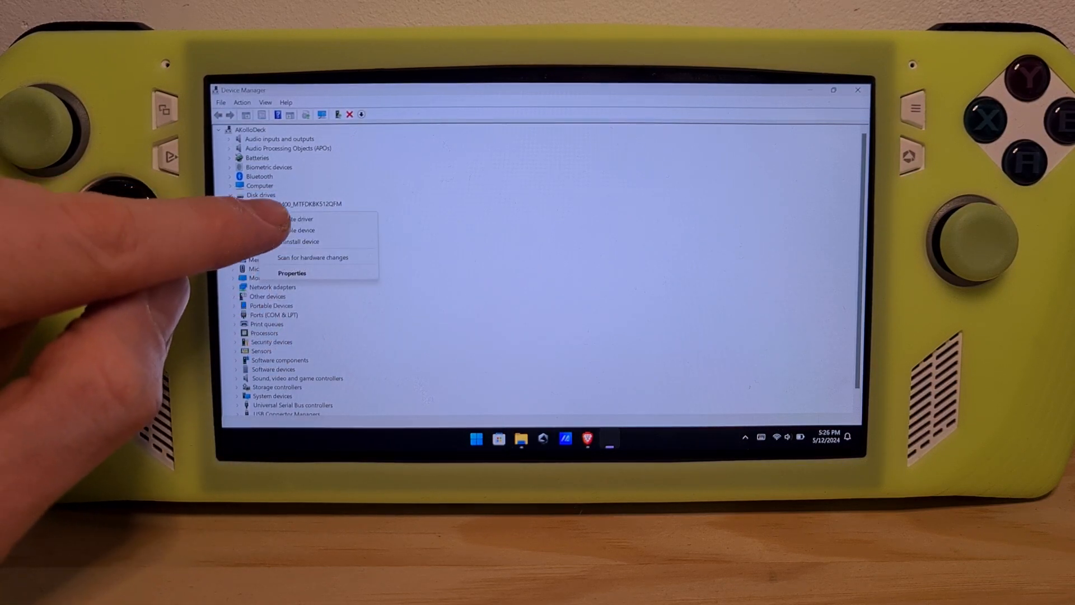
pyautogui.click(296, 218)
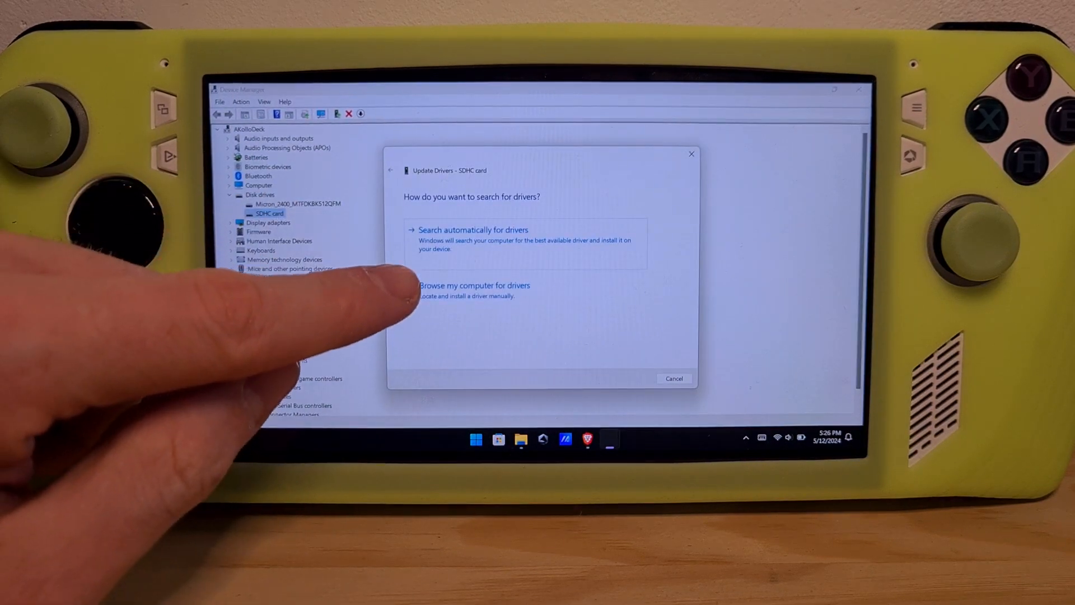
pyautogui.click(472, 230)
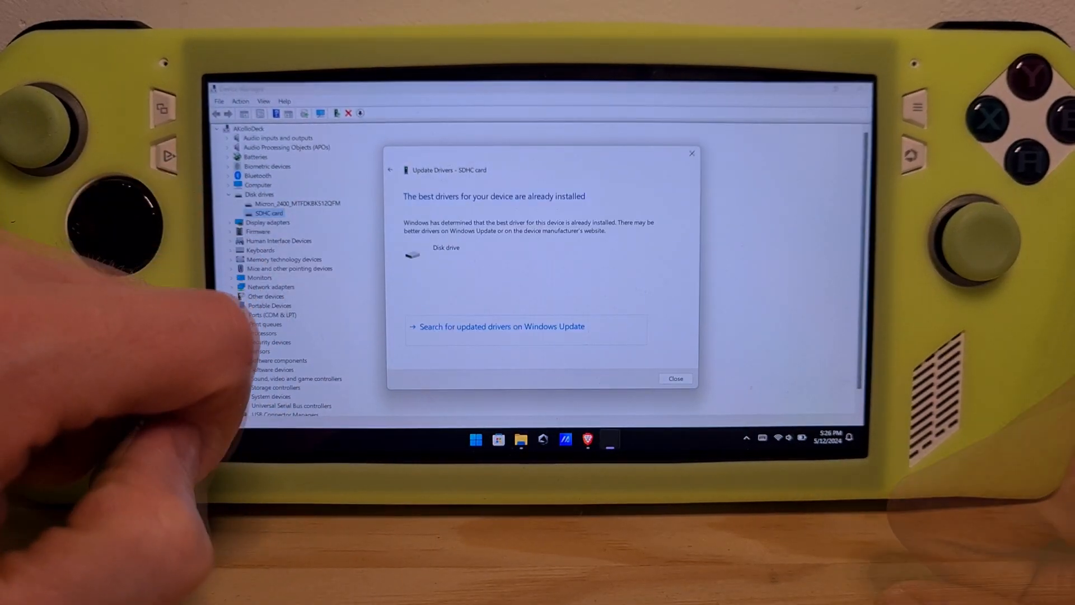